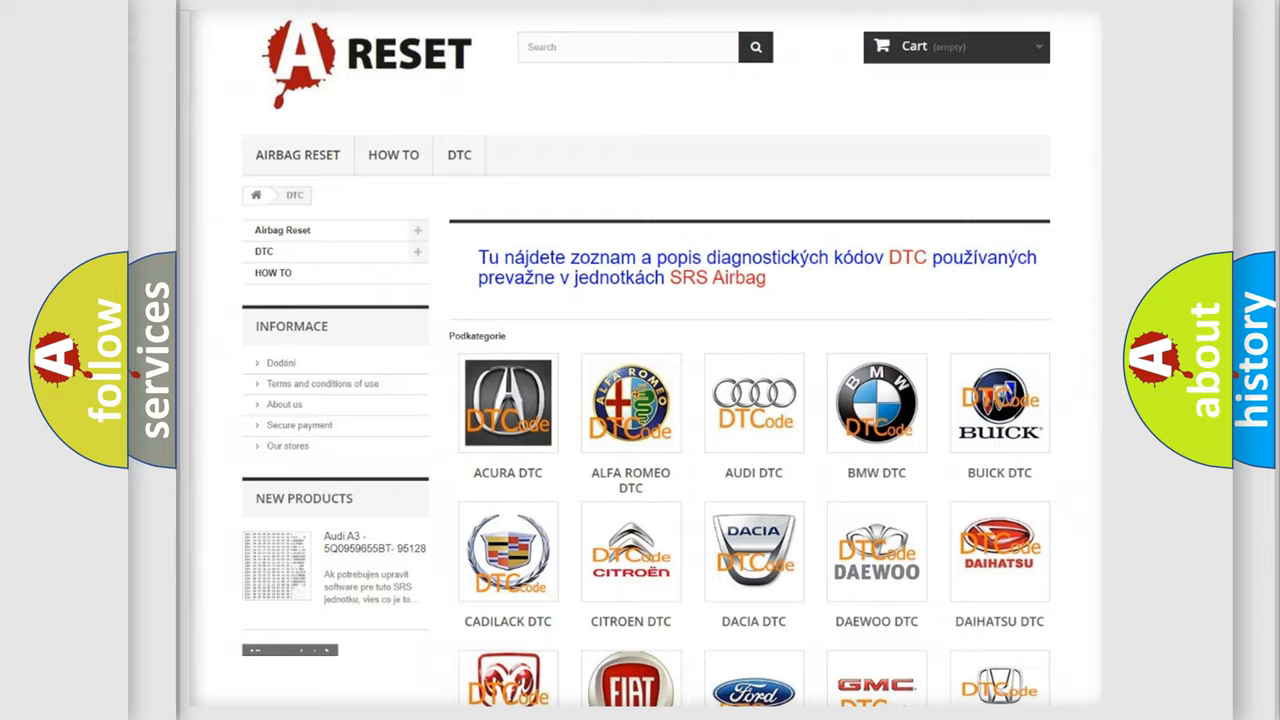
- Reach the Saturn DTC brand tile in the catalog and enter its code subcategory page
scroll(down, 3)
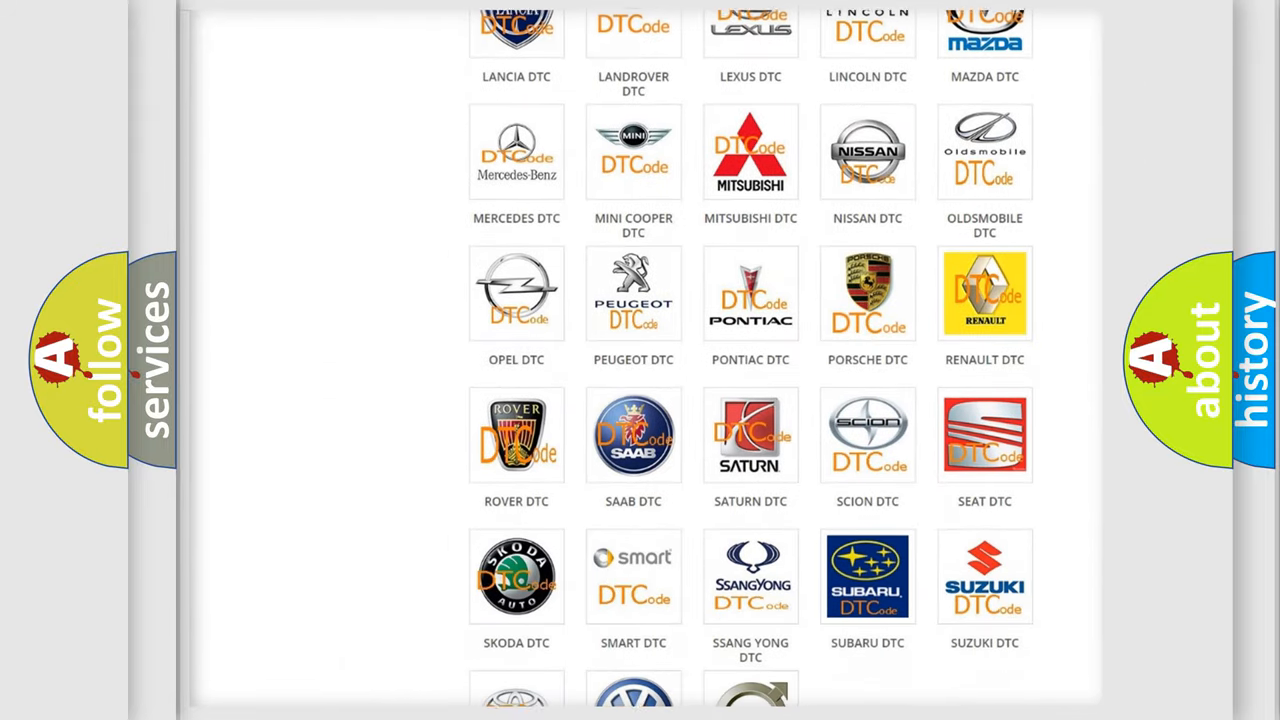
scroll(down, 3)
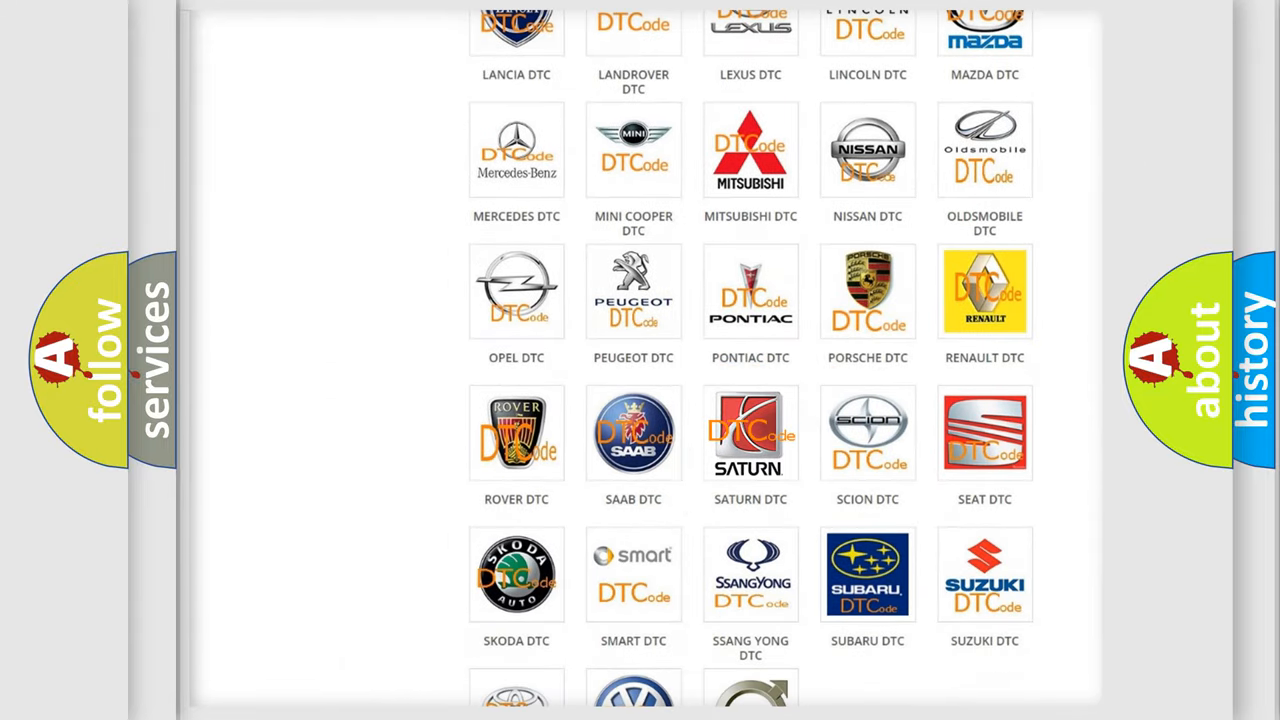
click(750, 432)
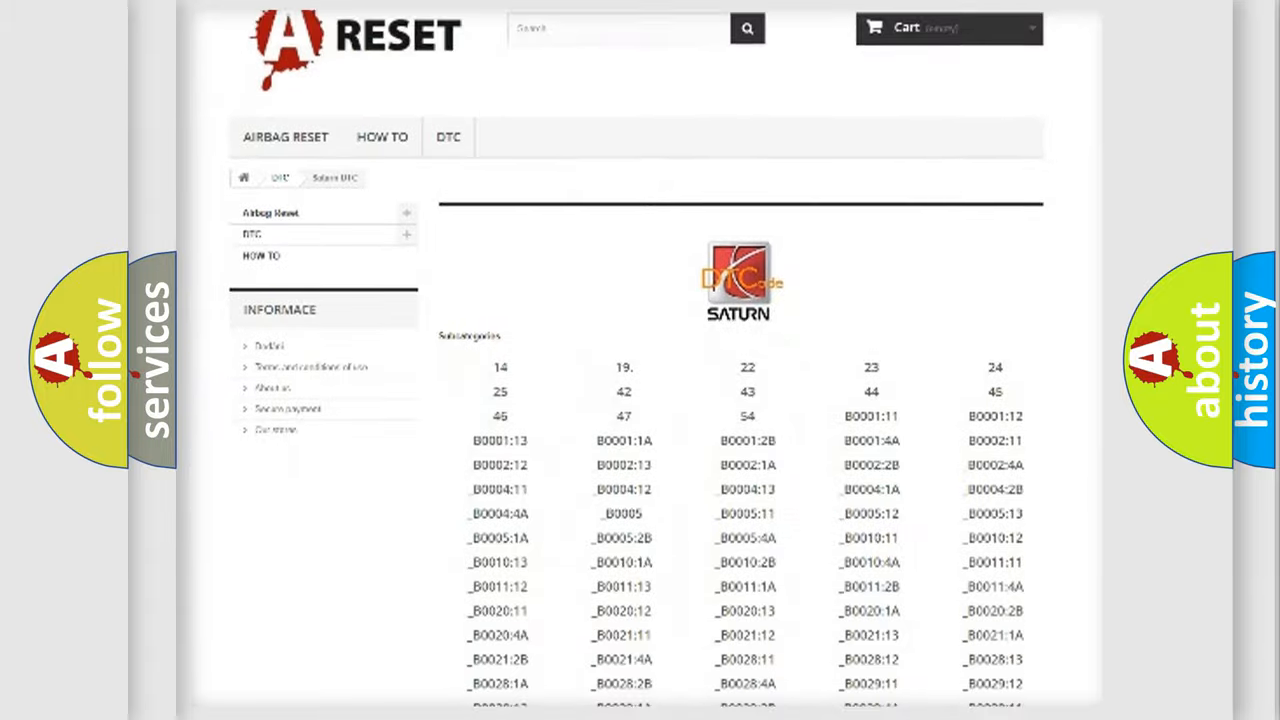
scroll(down, 3)
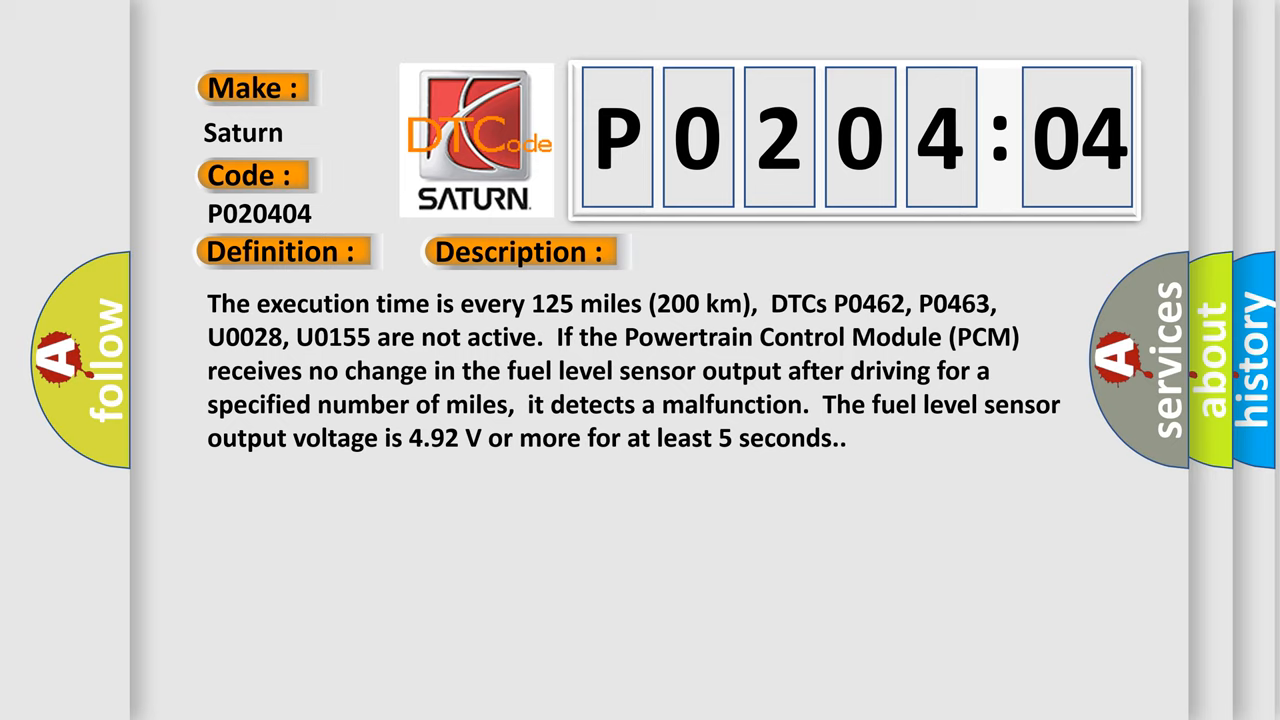
- Advance the slideshow to the P020404 card's cause text about wiring, sending unit and PCM
click(732, 252)
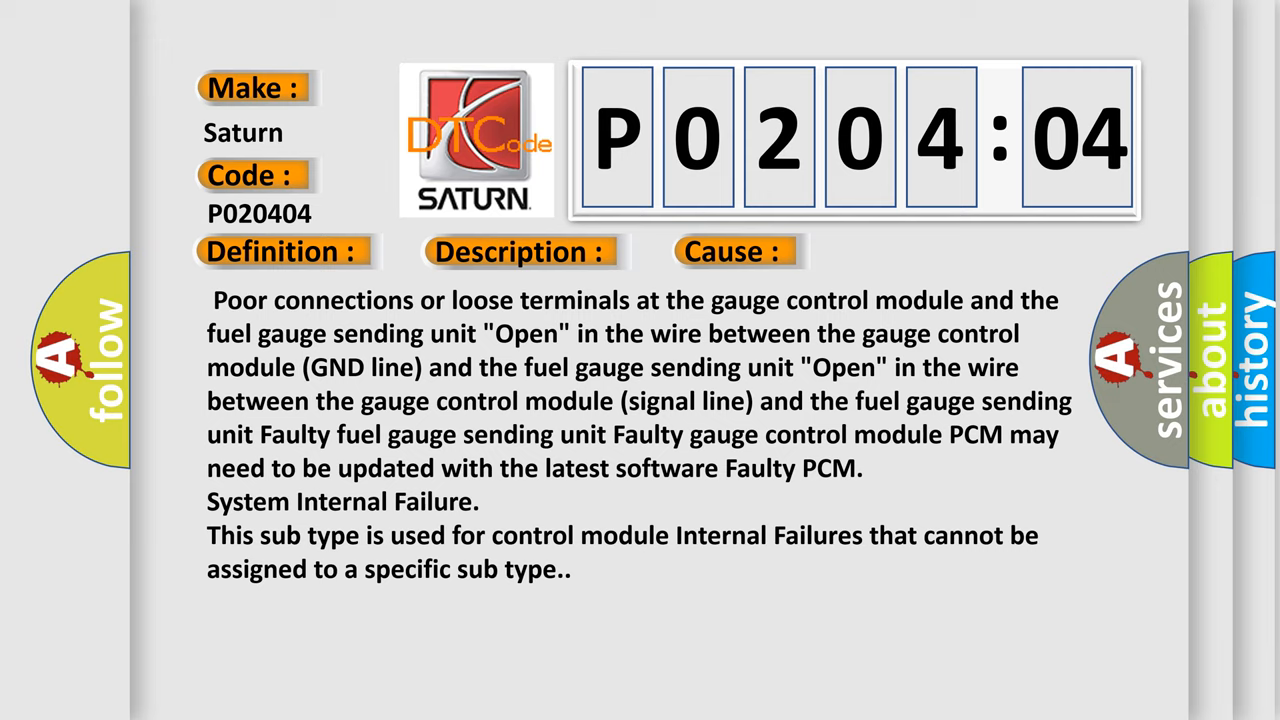